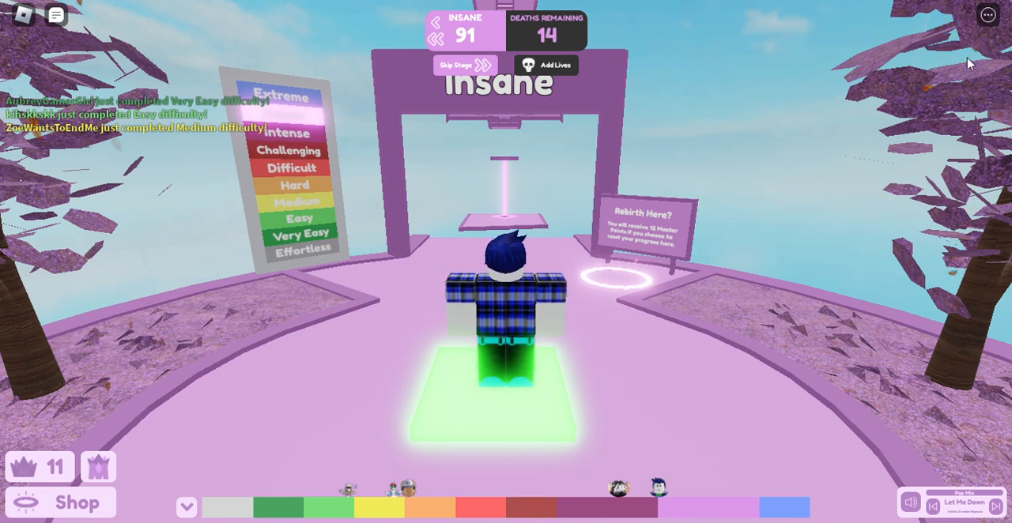
mouse_move(965, 73)
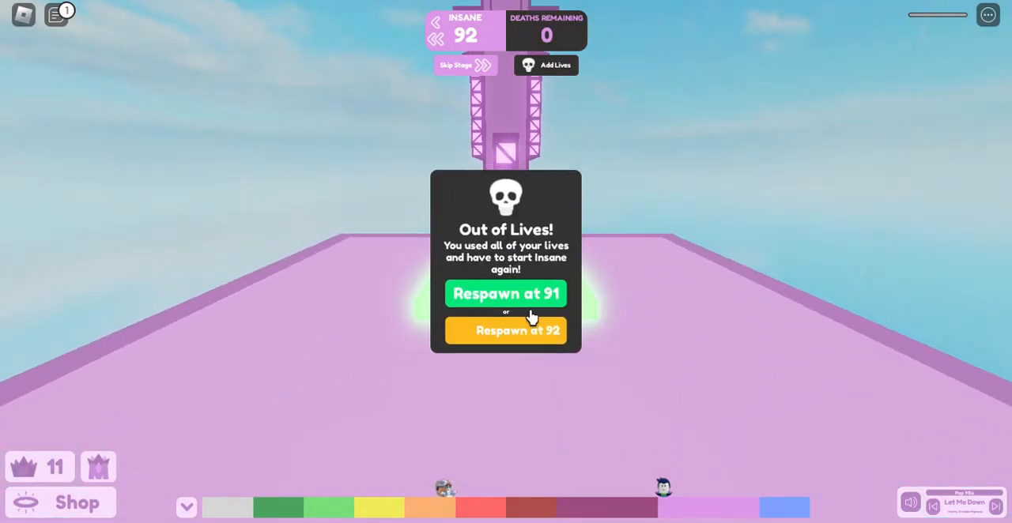
Respawn at the stage 91 checkpoint from the Out of Lives popup to restart the Insane tier.
left_click(506, 294)
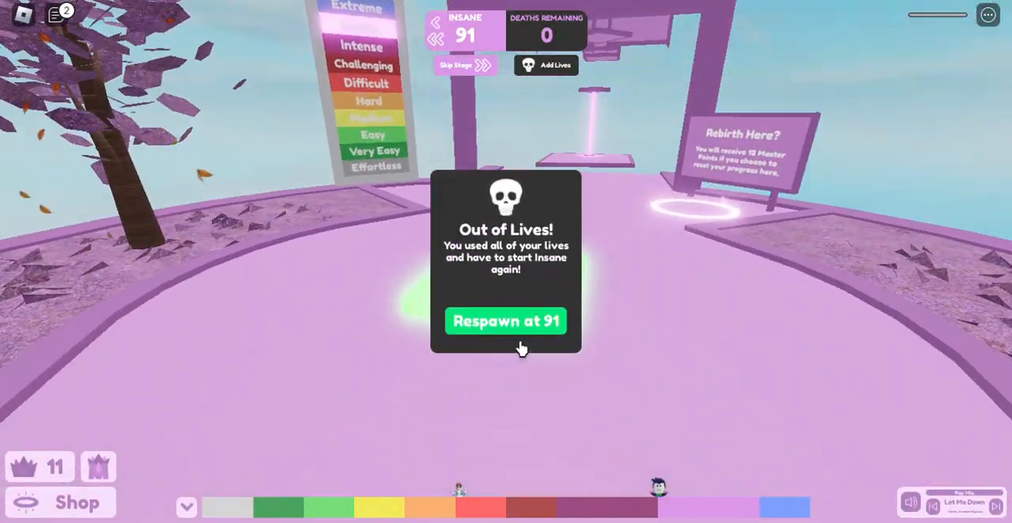
left_click(506, 321)
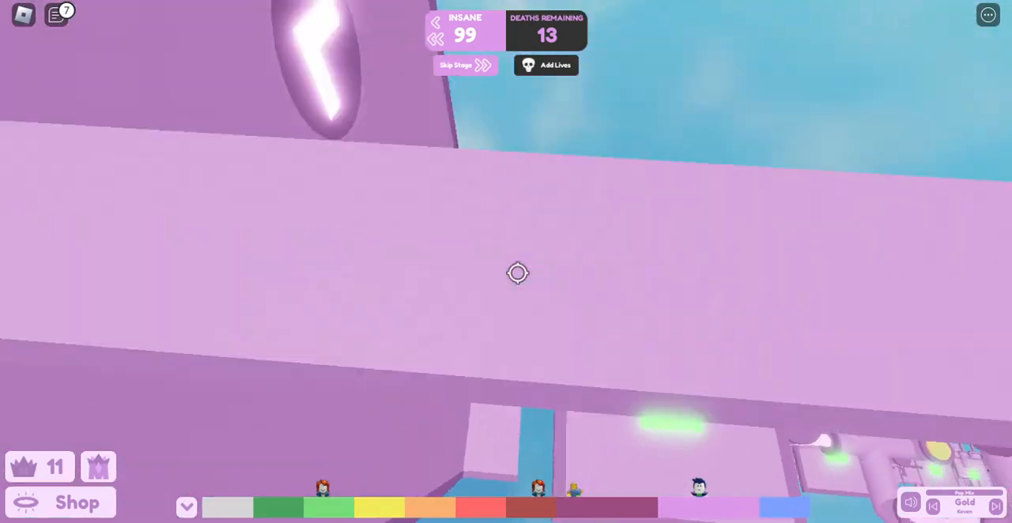
mouse_move(519, 273)
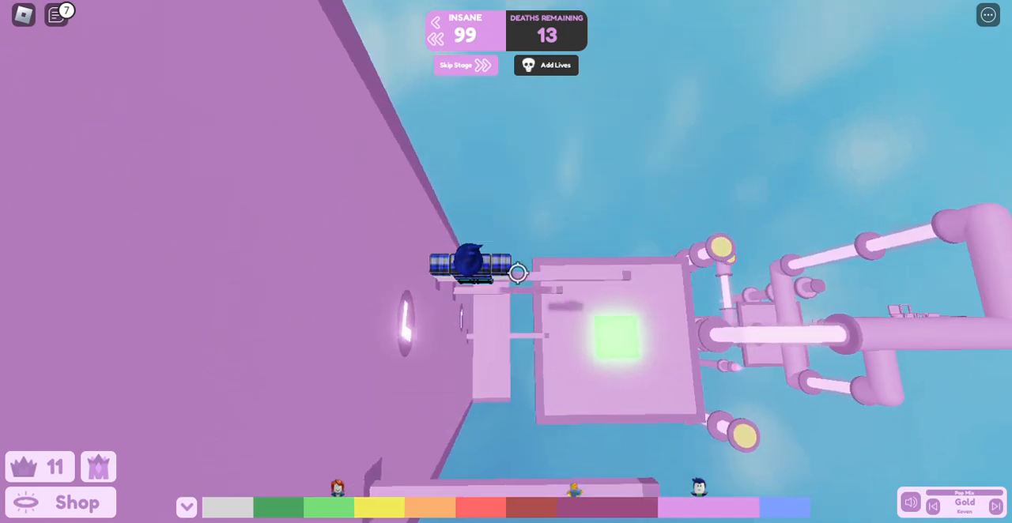
mouse_move(506, 277)
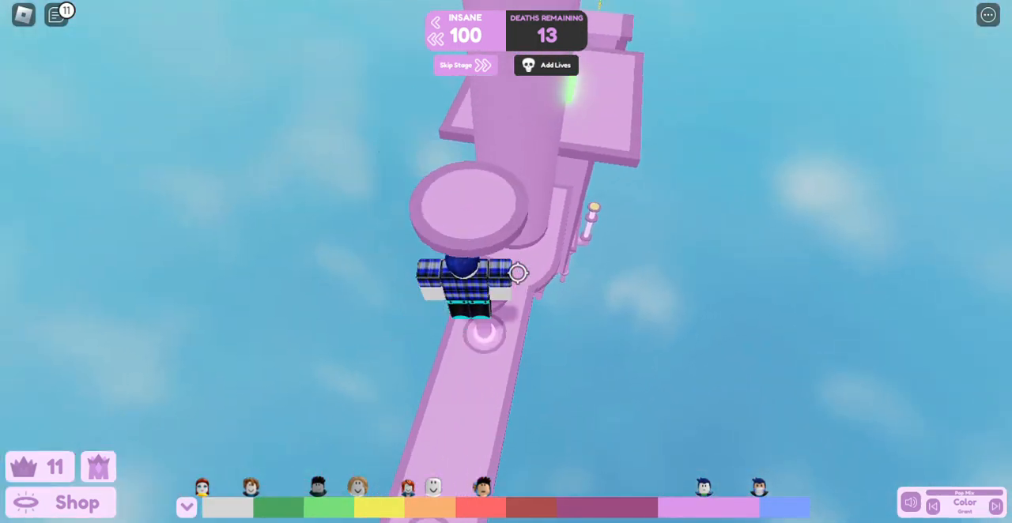
mouse_move(530, 288)
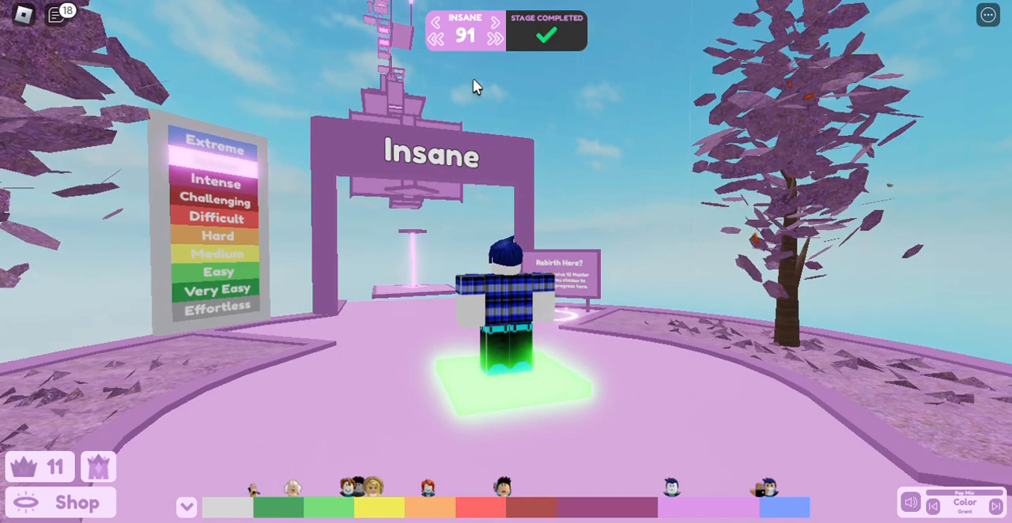
mouse_move(537, 98)
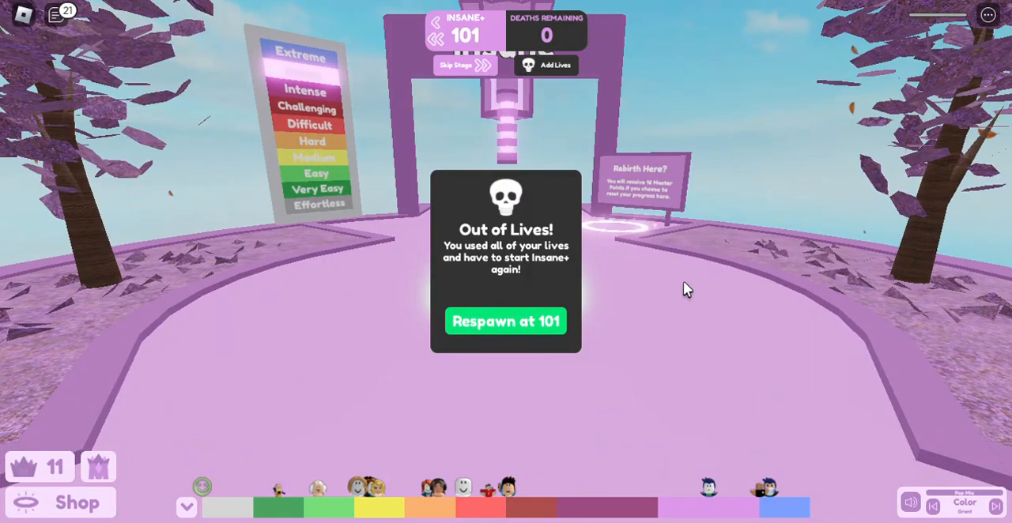
Respawn at the stage 101 checkpoint with lives restored after running out.
left_click(506, 321)
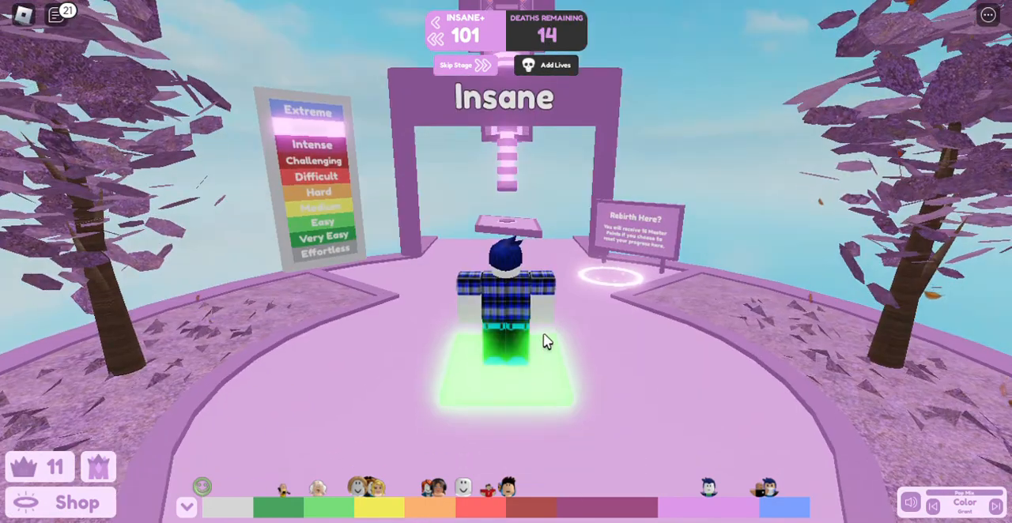